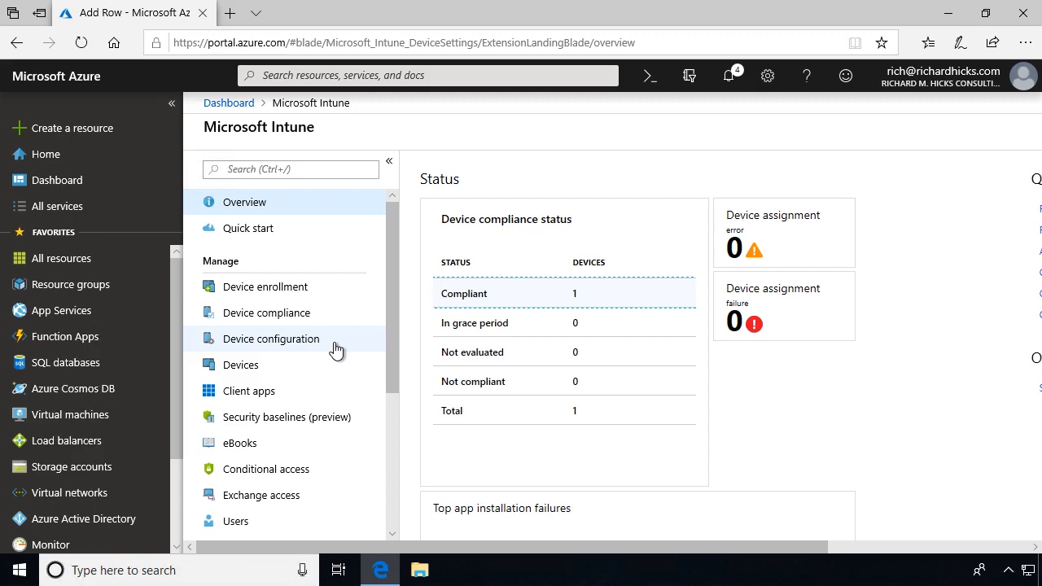
Open Device configuration and show its Profiles list
left_click(271, 338)
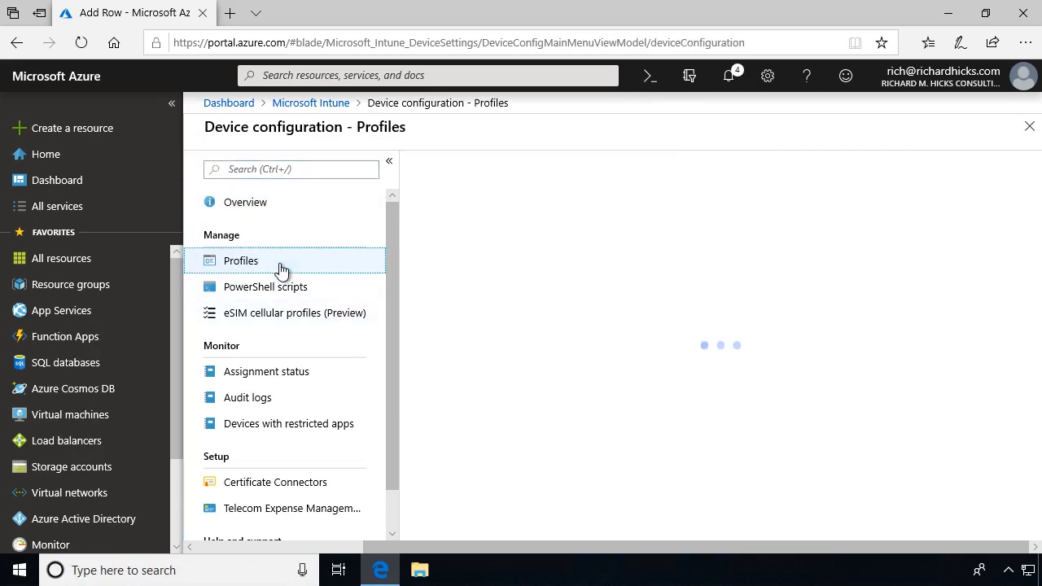
left_click(240, 261)
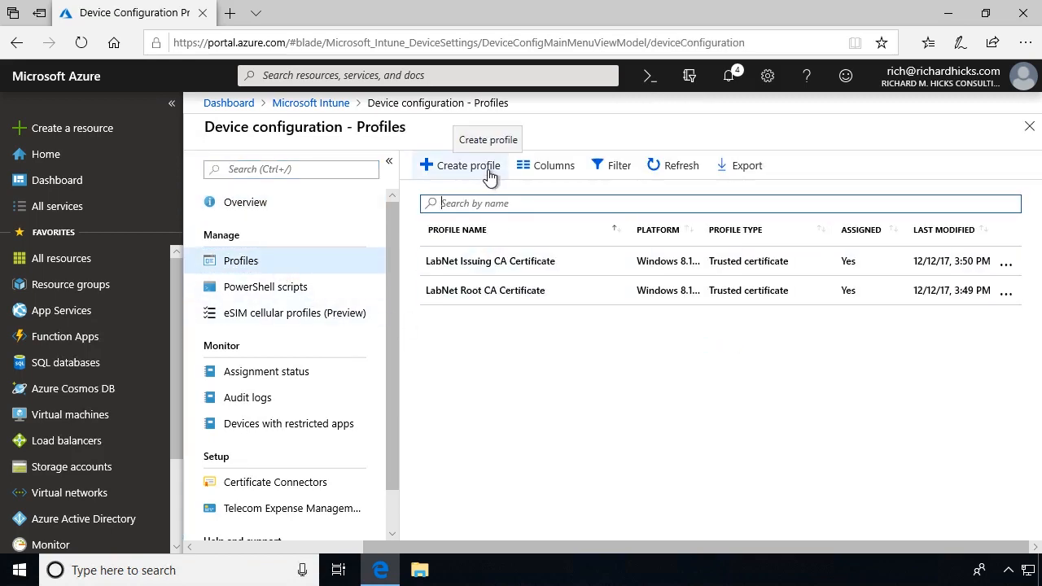
Create profile 'Always On VPN Device Tunnel' for Windows 10 and later, Custom type
left_click(468, 165)
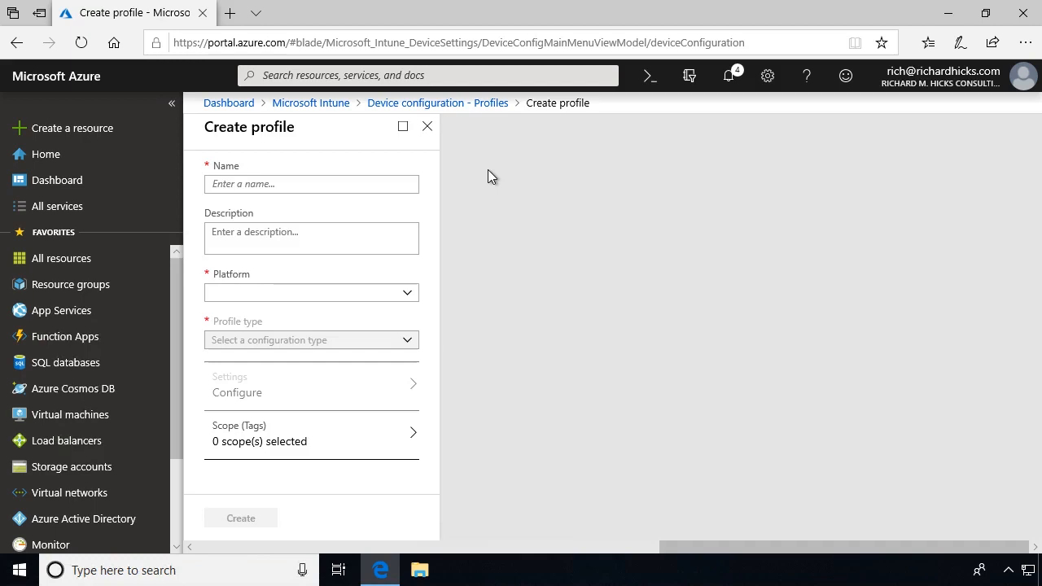
type("Always On VPN Device Tunnel")
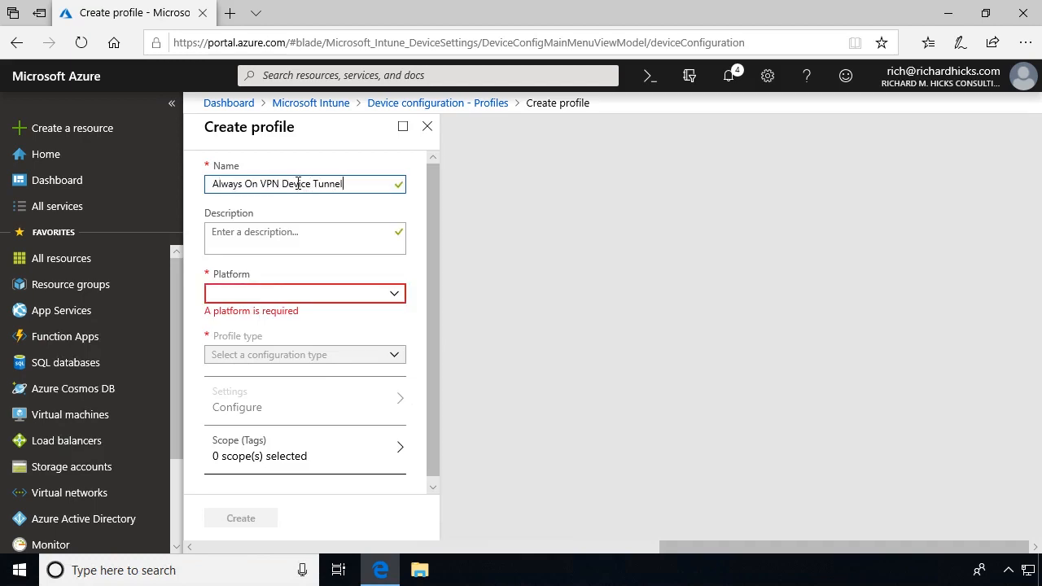
mouse_move(310, 242)
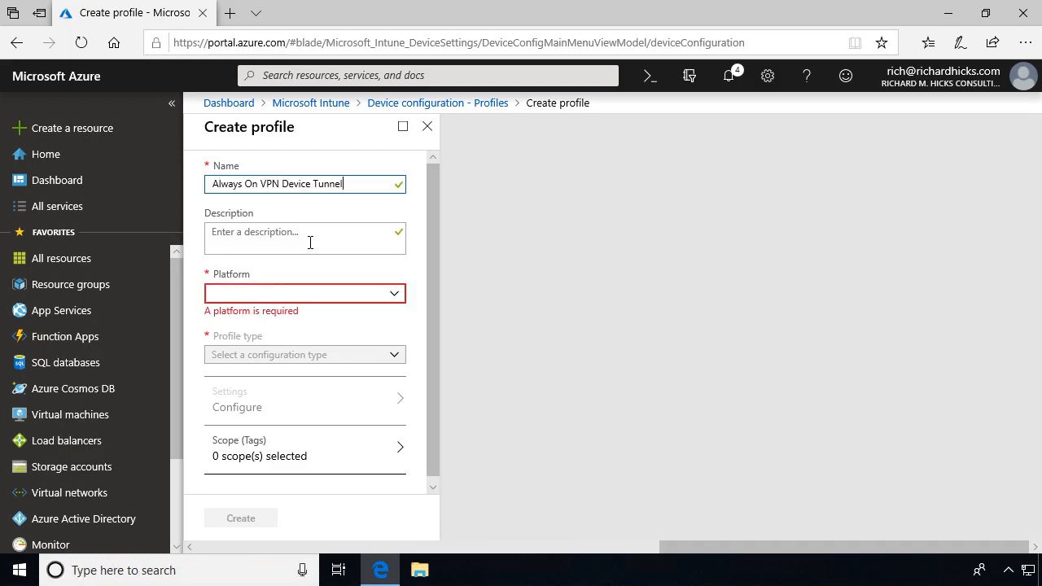
mouse_move(389, 303)
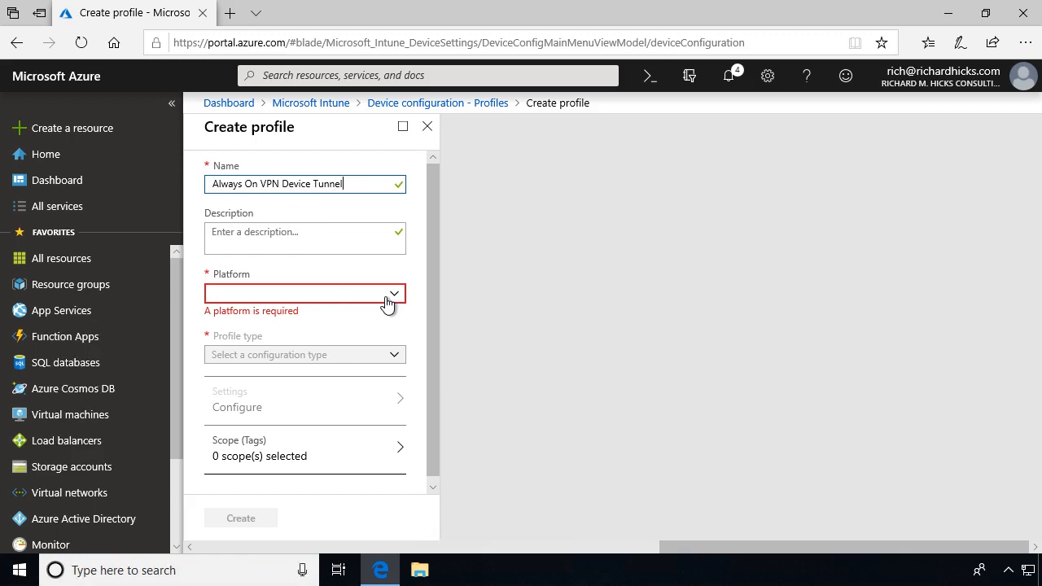
left_click(304, 293)
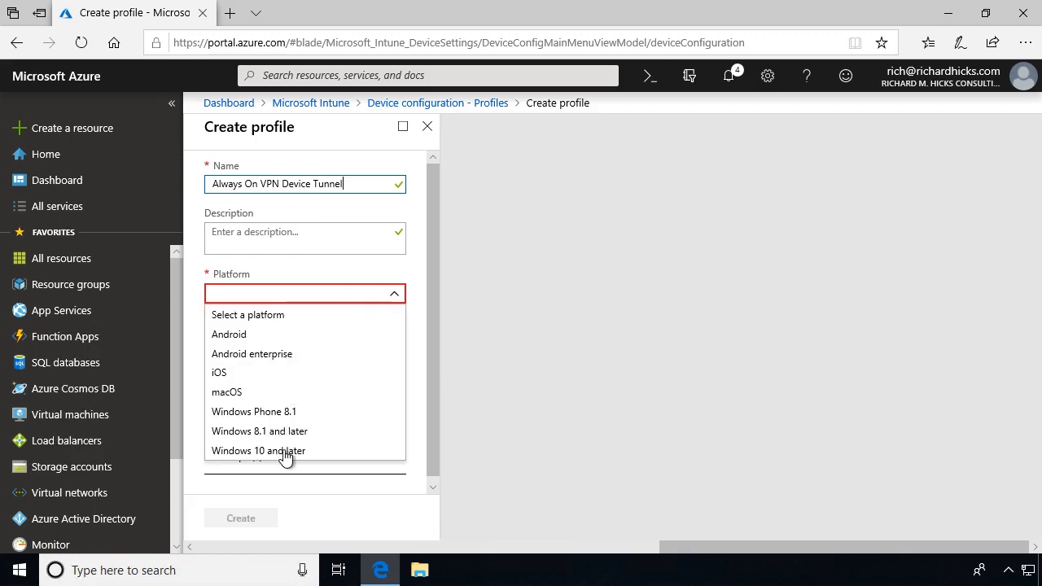
left_click(258, 450)
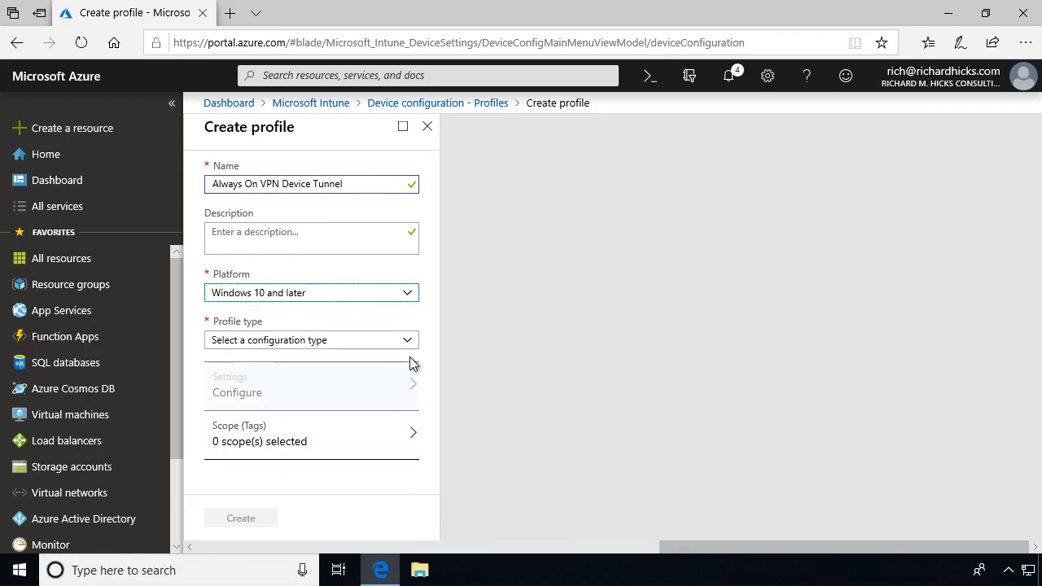
left_click(311, 340)
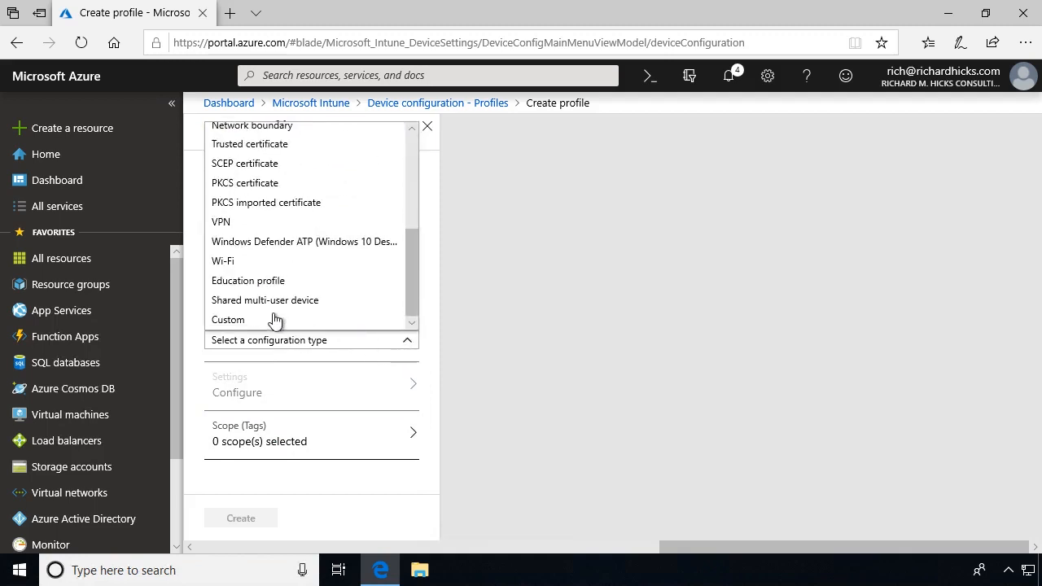
left_click(228, 320)
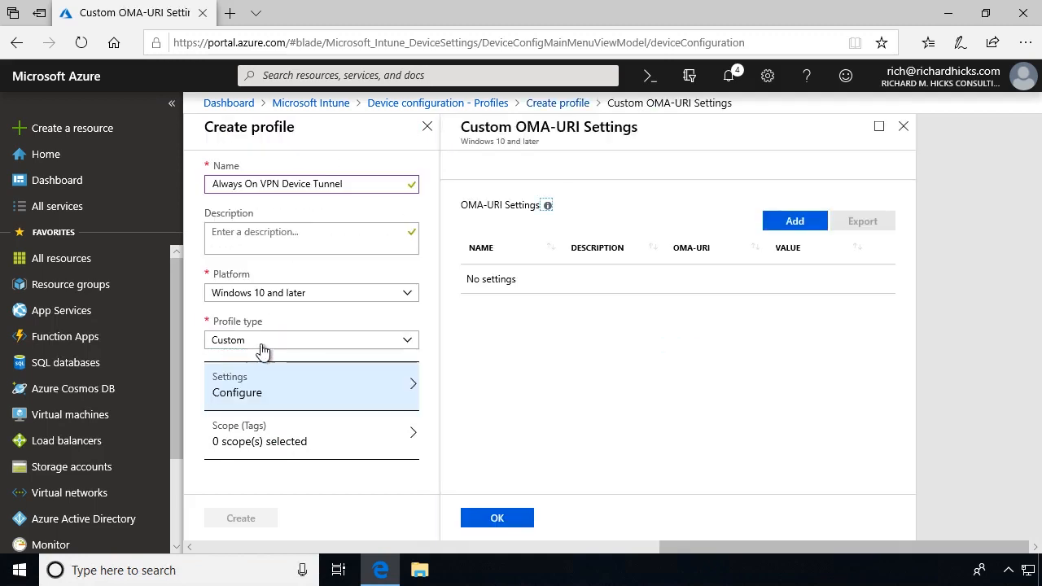
Add an OMA-URI row with path ending Always%20On%20VPN%20Device%20Tunnel/ProfileXML and String (XML file) type
left_click(794, 221)
type("Always On VPN Device Tunnel")
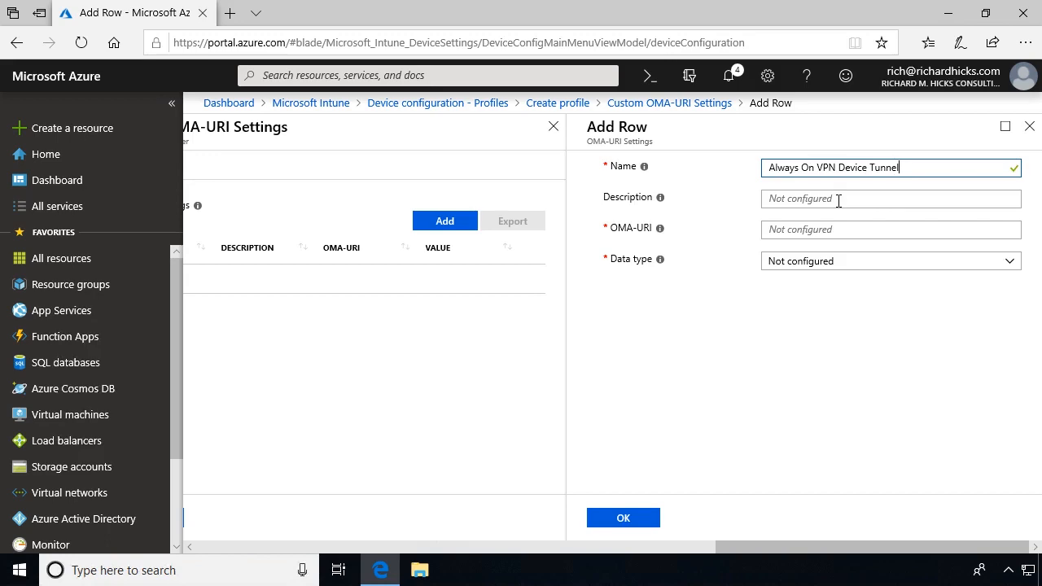
left_click(890, 230)
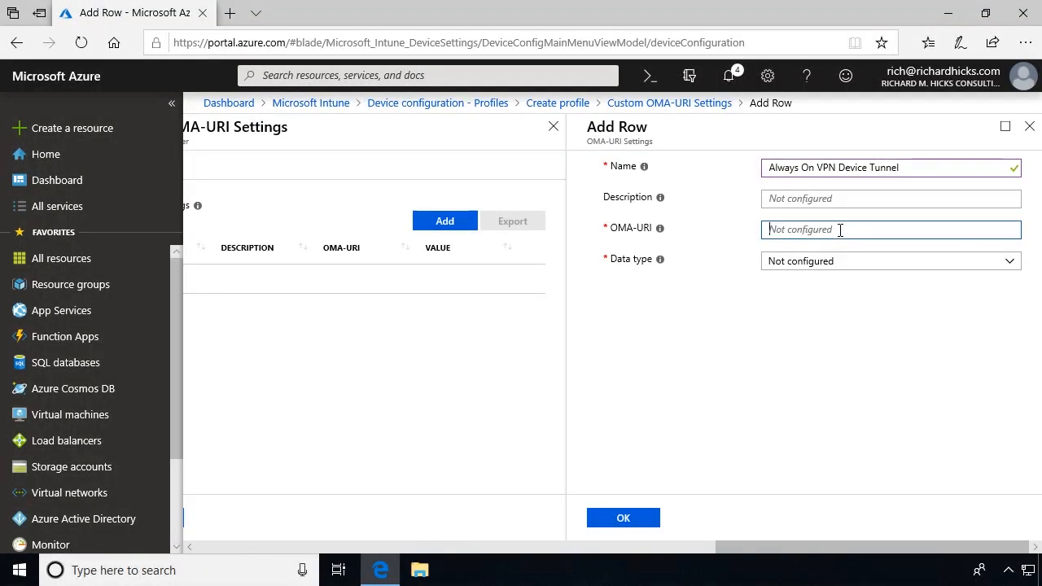
type("Always%20On%20VPN%20Device%20Tunnel/ProfileXML")
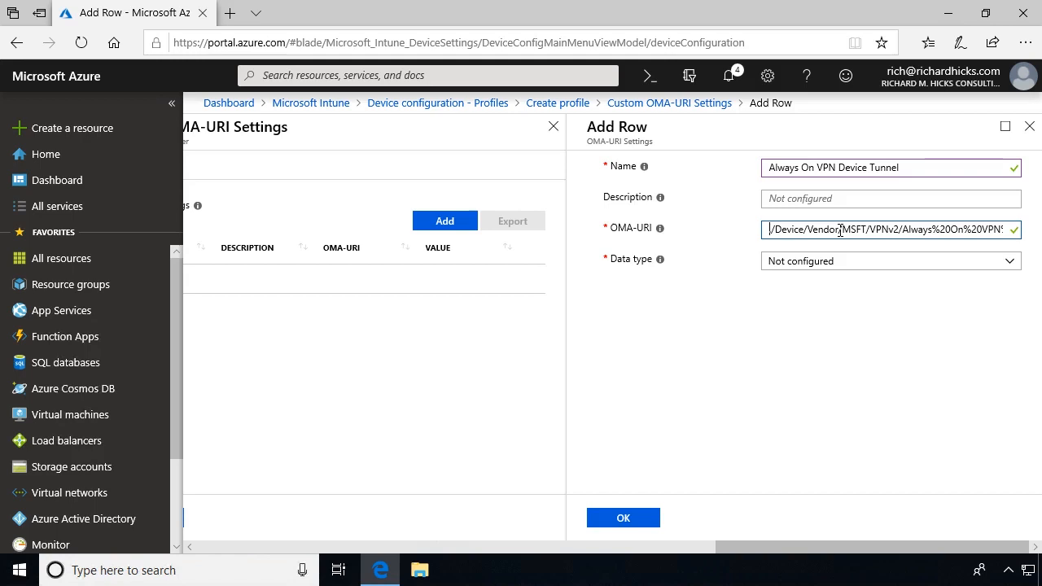
left_click(890, 260)
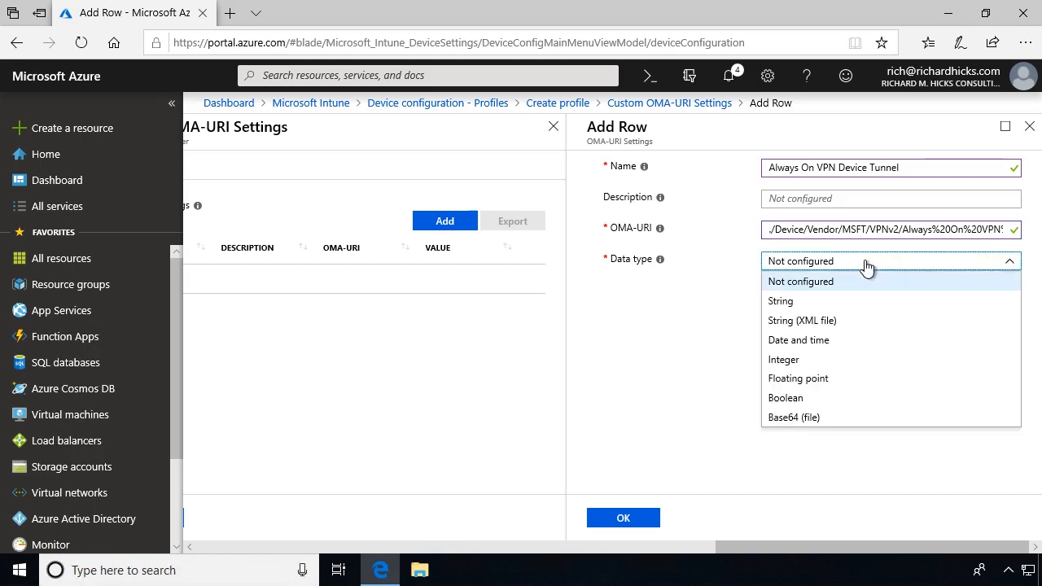
mouse_move(837, 326)
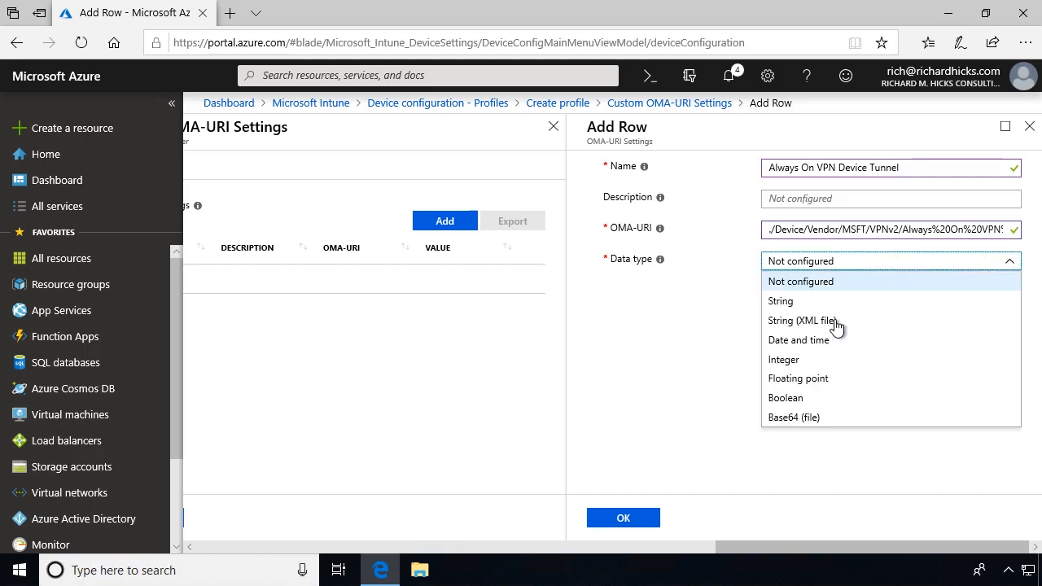
left_click(803, 320)
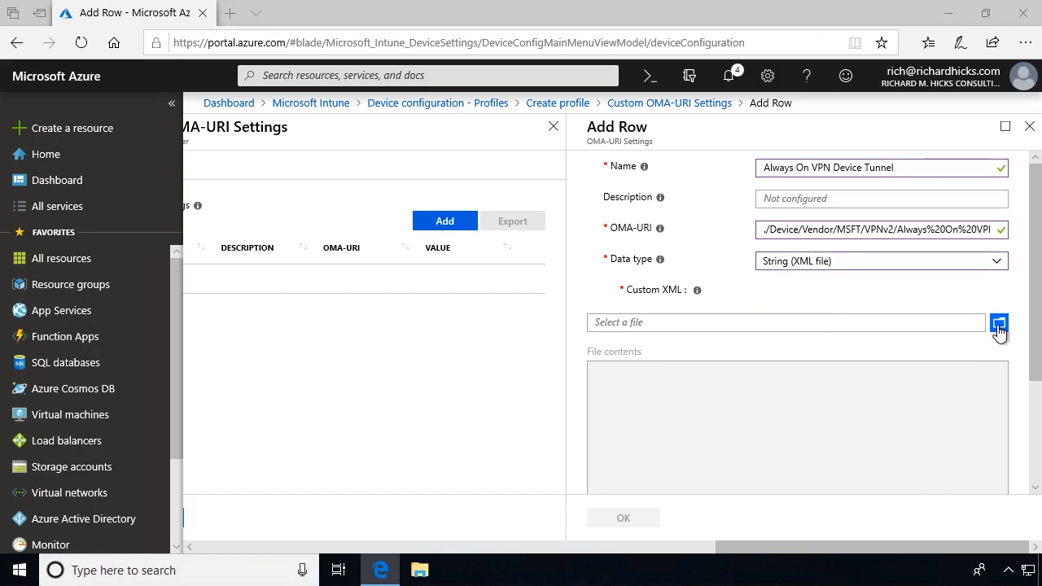
Upload ProfileXML as the row's value, confirm both dialogs, and create the profile
left_click(1001, 322)
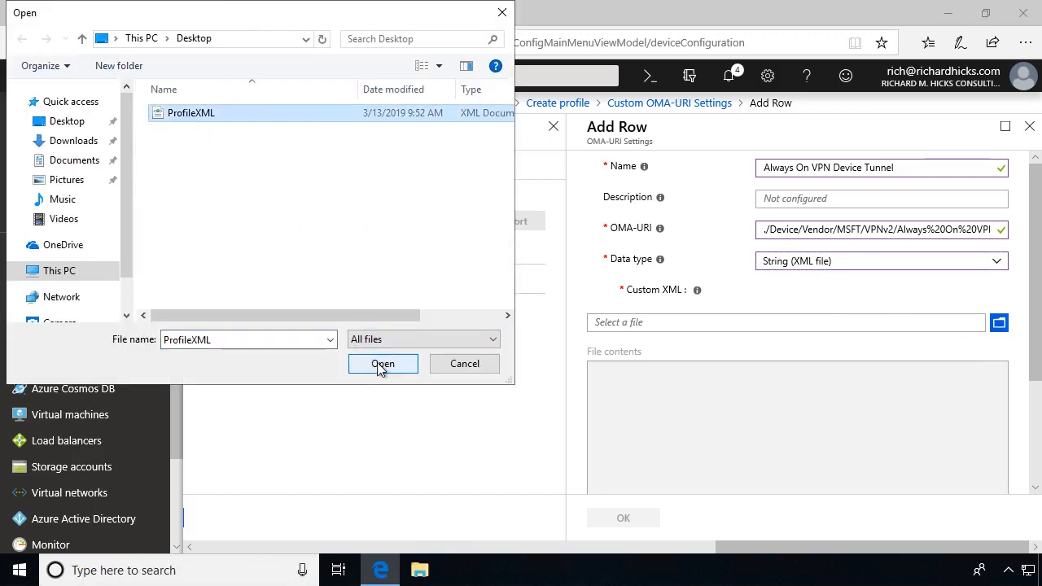
left_click(383, 363)
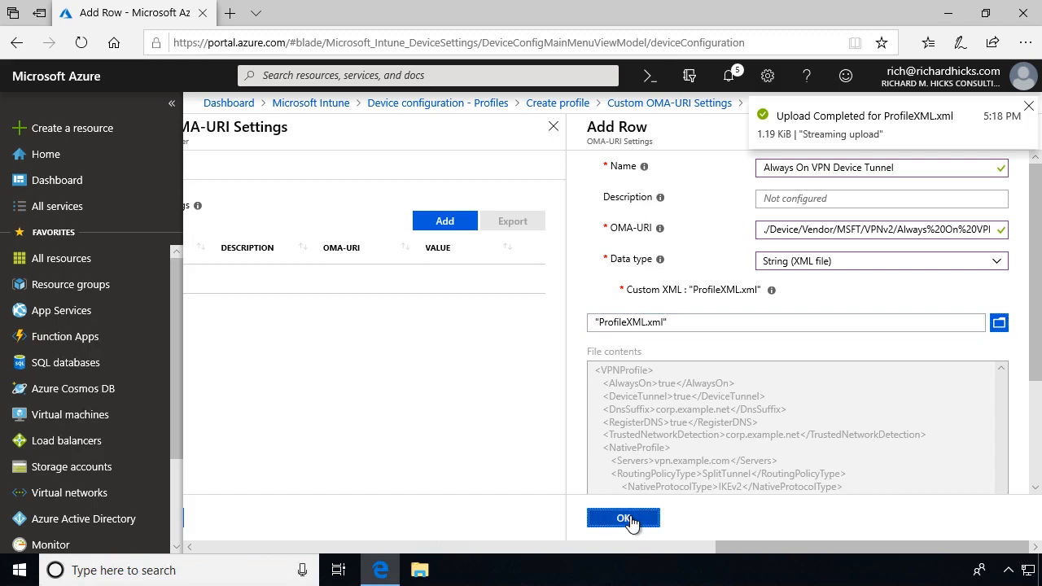
left_click(622, 518)
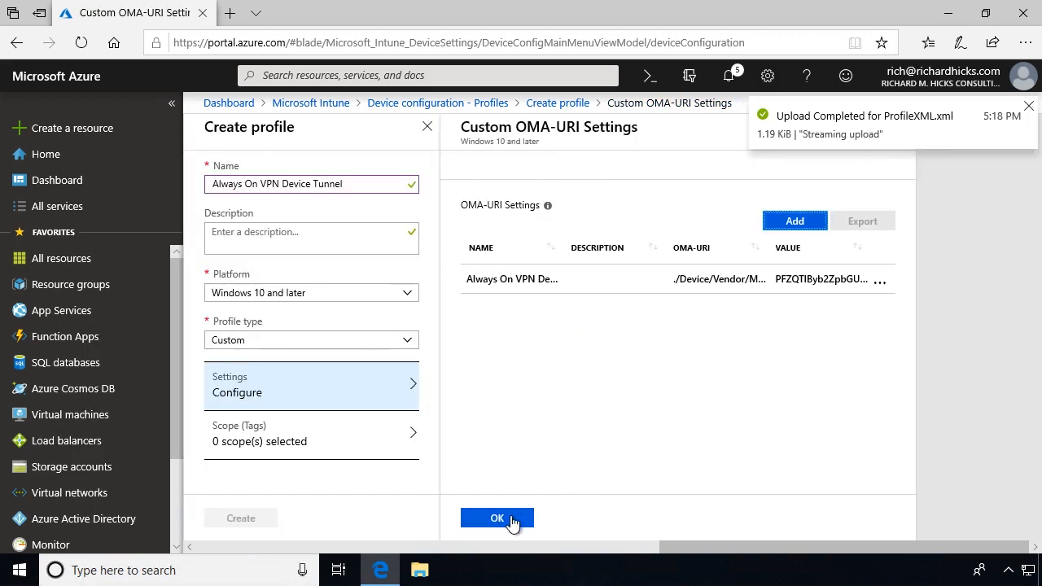
left_click(497, 518)
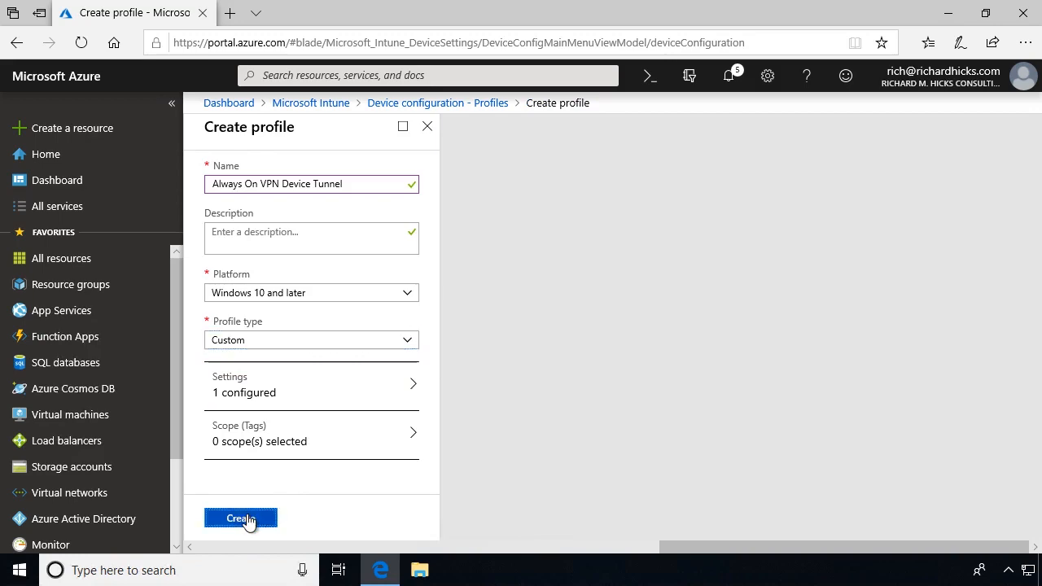
left_click(240, 518)
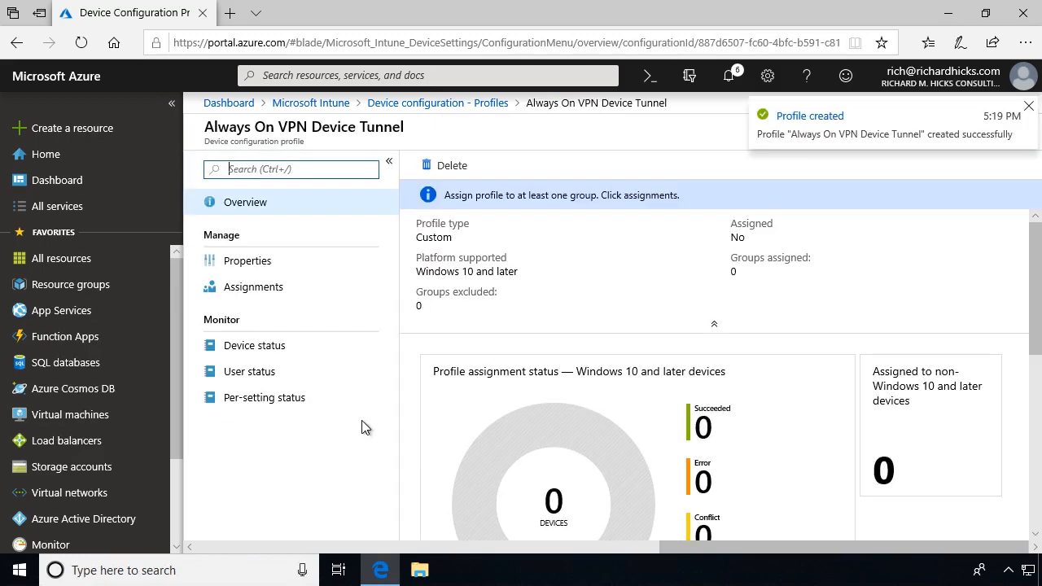
Include the Lab Windows 10 Computers group in the profile's assignments and save
left_click(253, 287)
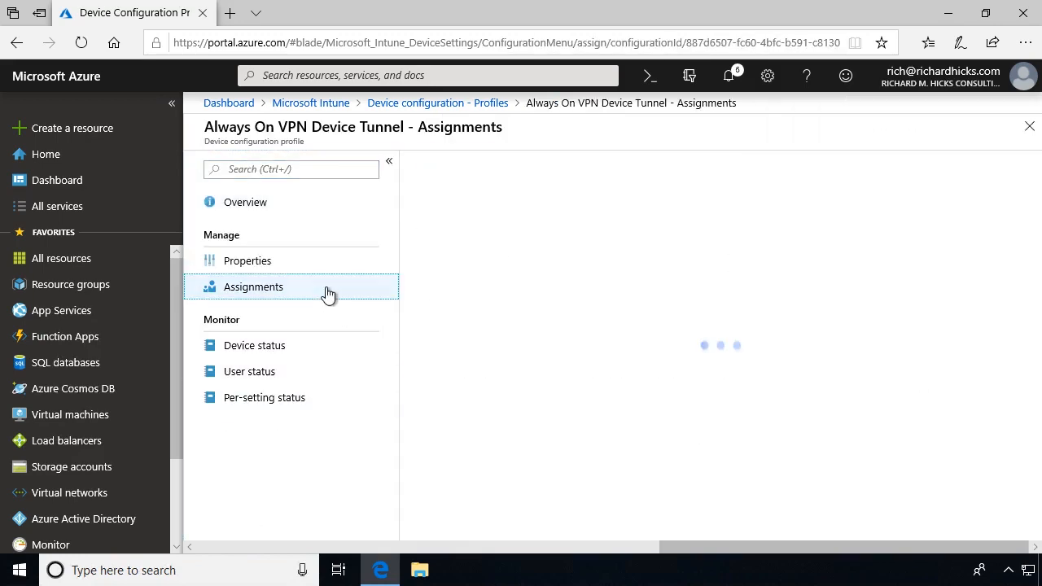
left_click(254, 287)
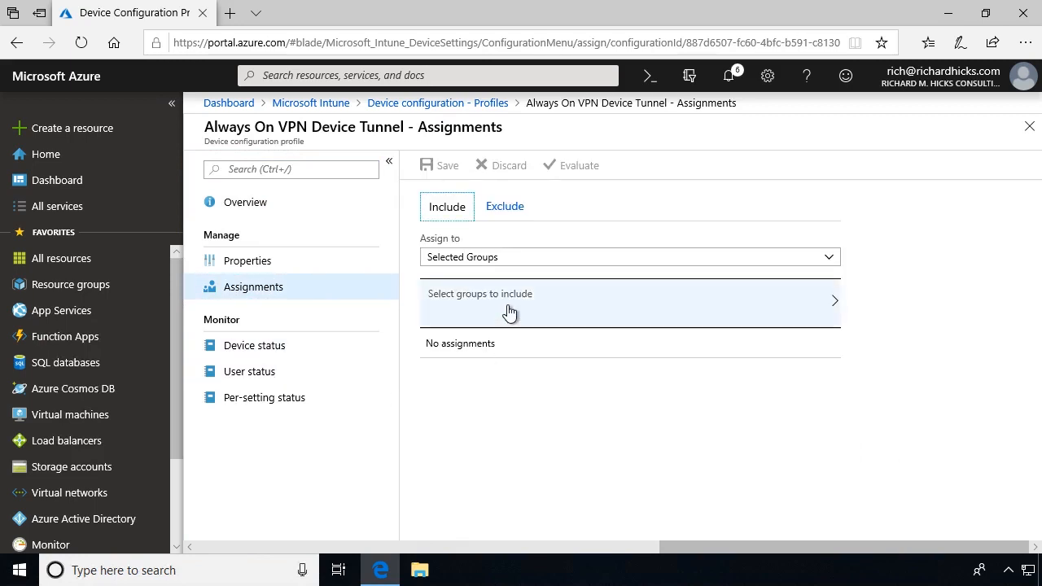
left_click(510, 303)
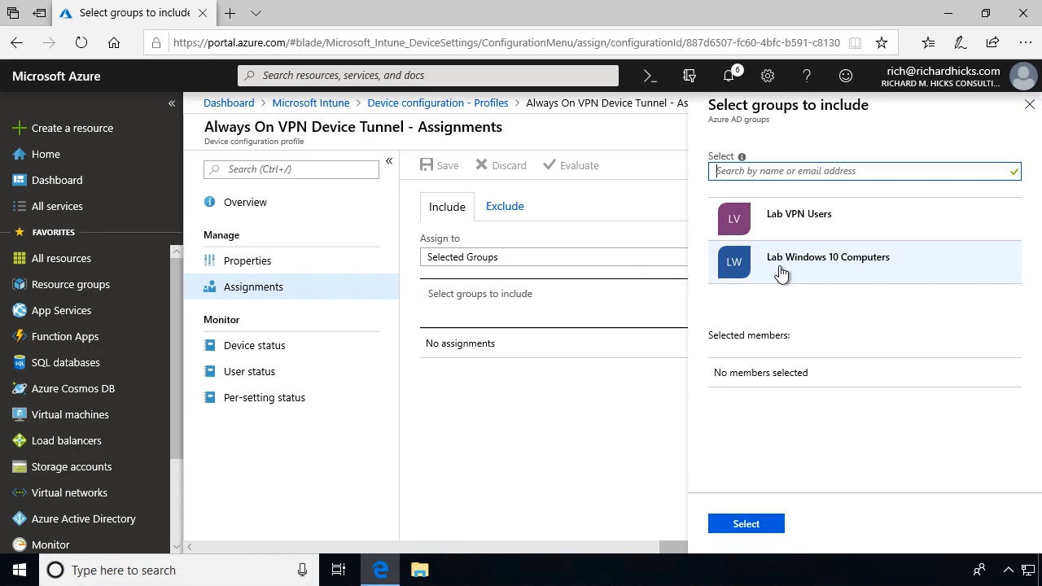
left_click(828, 261)
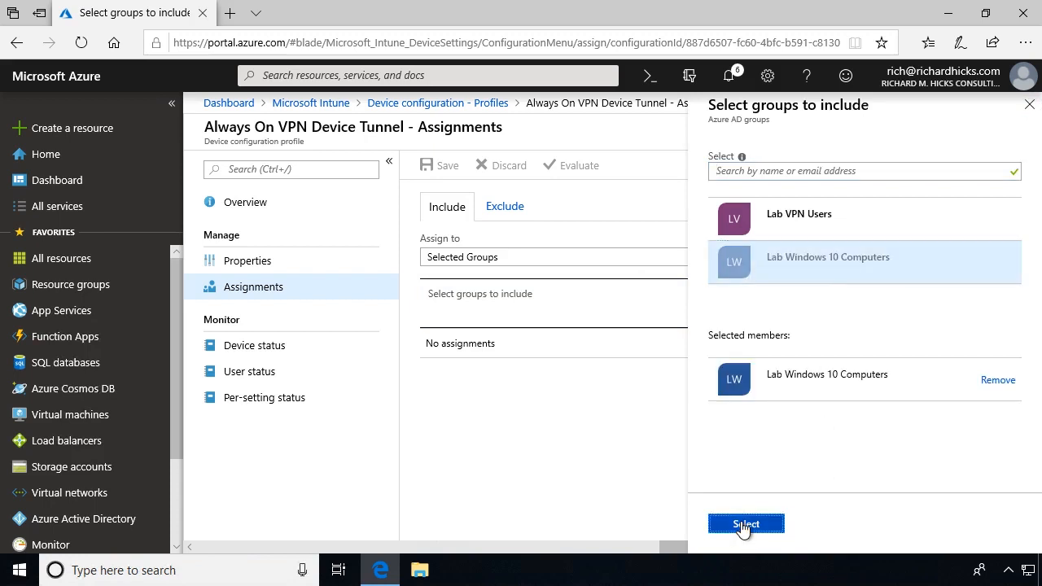
left_click(746, 524)
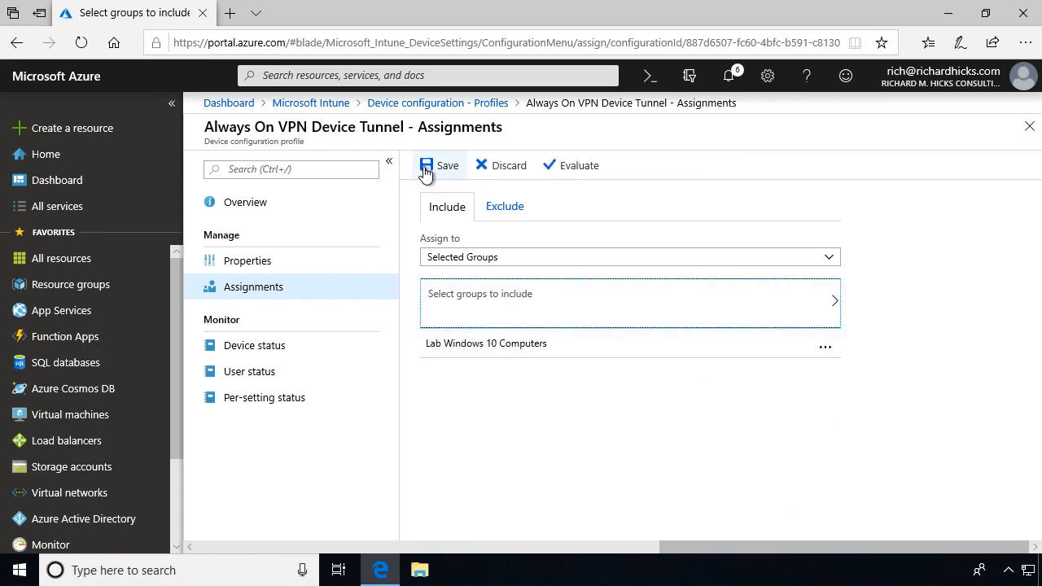
left_click(435, 165)
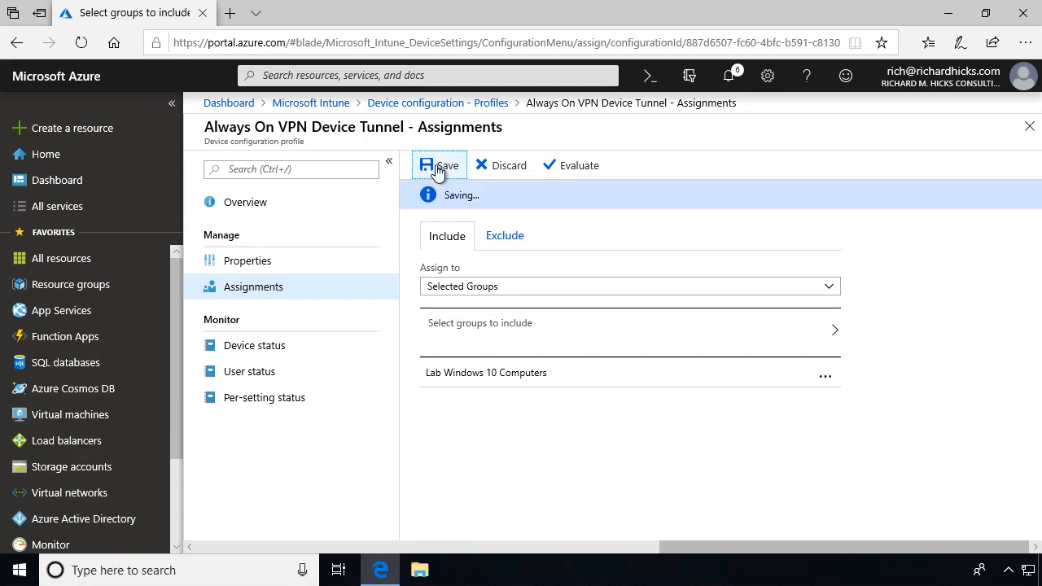
left_click(438, 166)
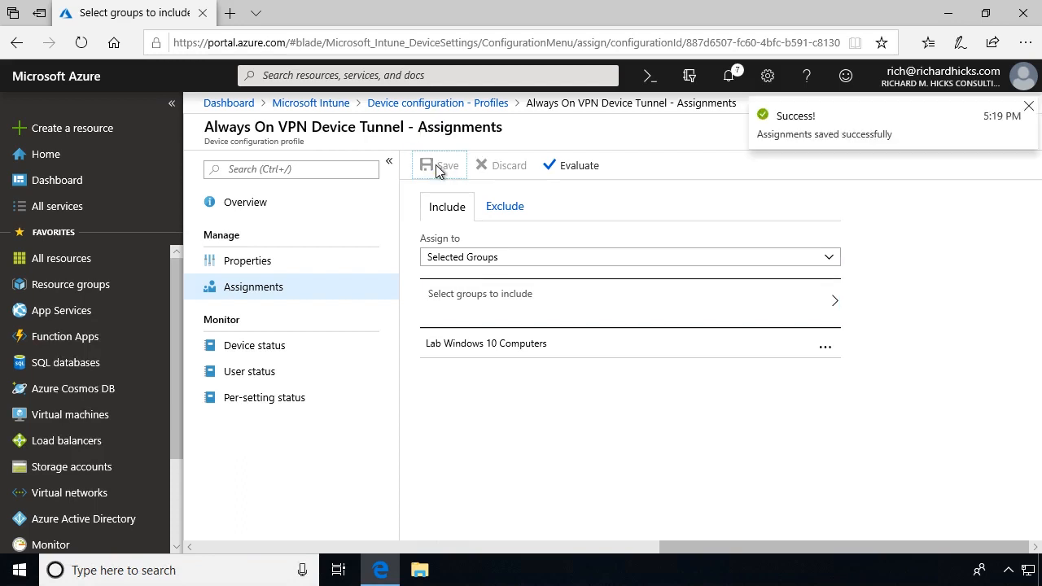
left_click(1026, 108)
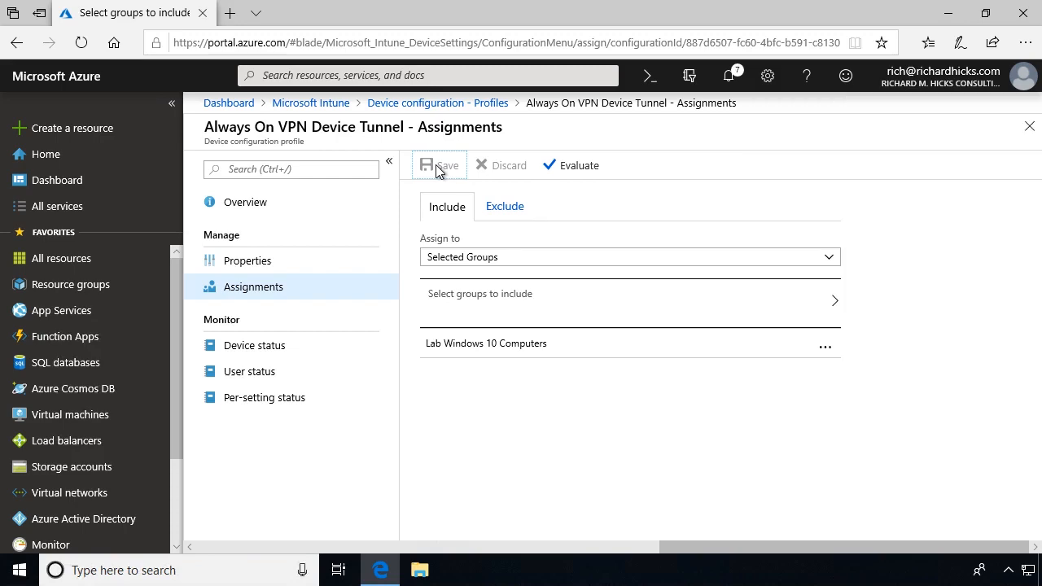